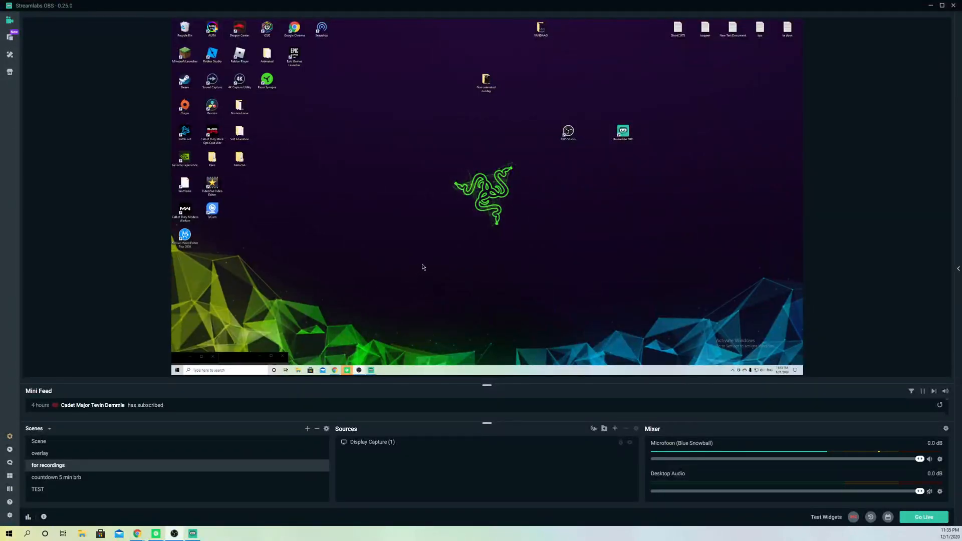
{"action": "mouse_move", "coordinate": [83, 196]}
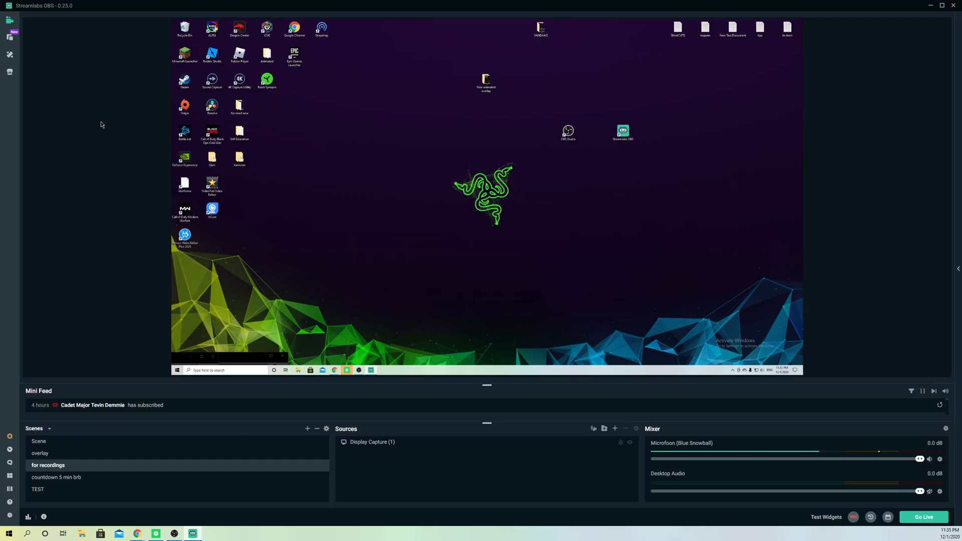
{"action": "mouse_move", "coordinate": [373, 108]}
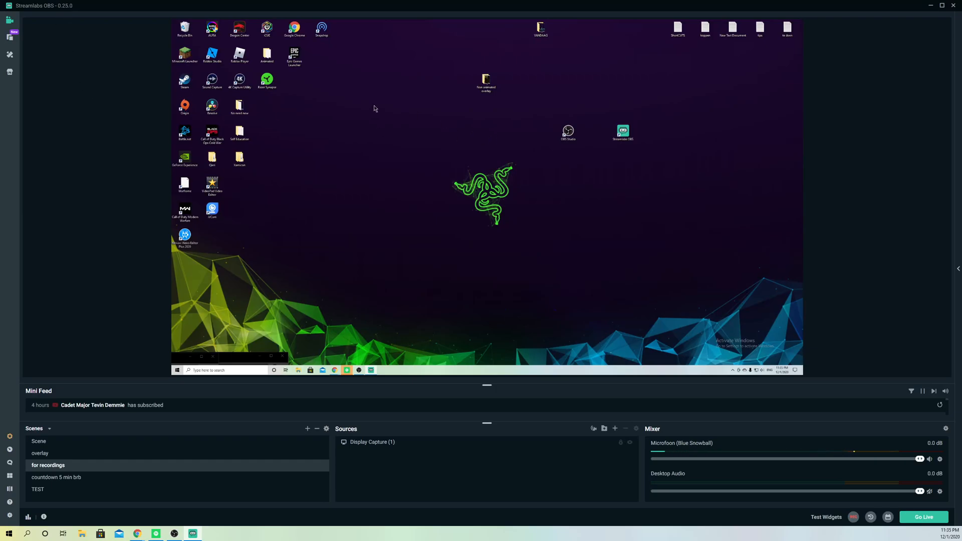
{"action": "mouse_move", "coordinate": [507, 198]}
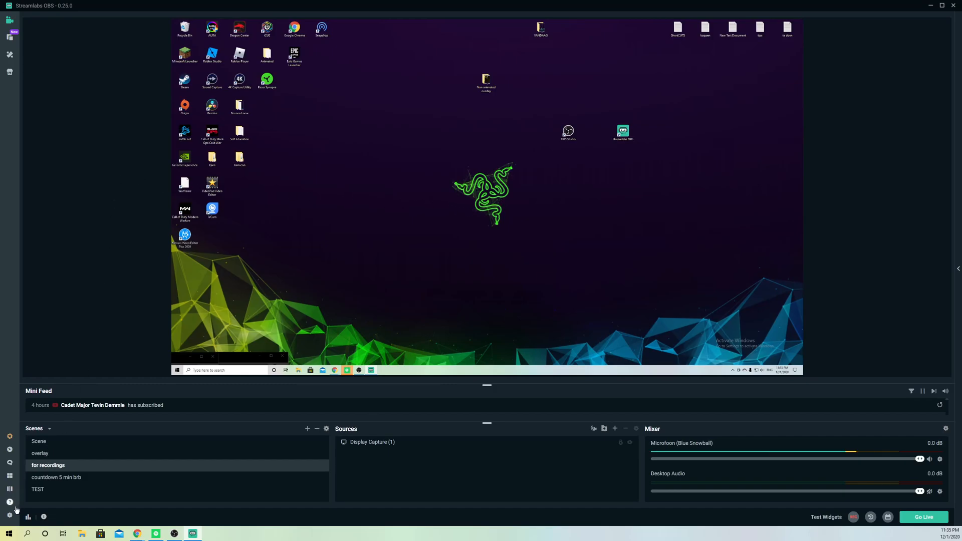
Log out of the connected YouTube account from the Stream settings, confirming with Yes.
{"action": "left_click", "coordinate": [9, 515]}
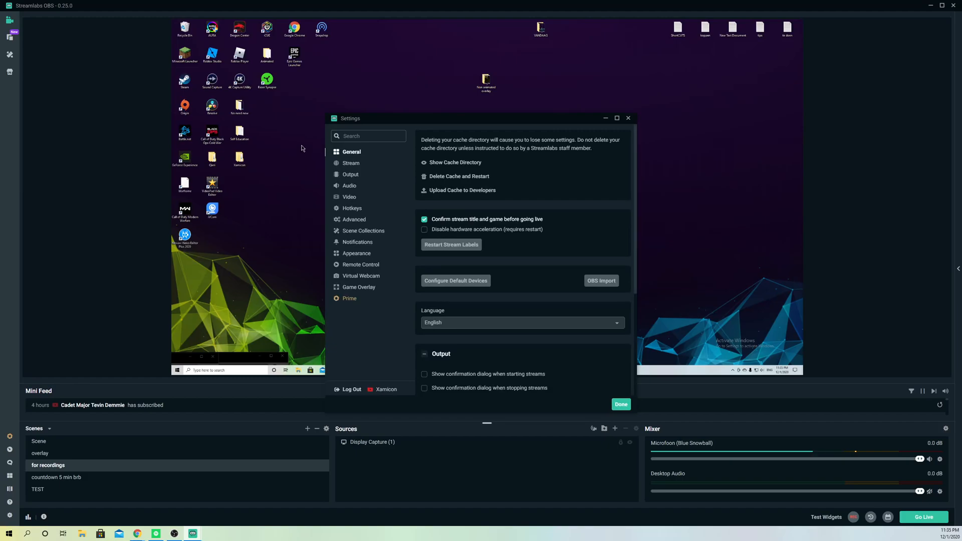
{"action": "mouse_move", "coordinate": [347, 185]}
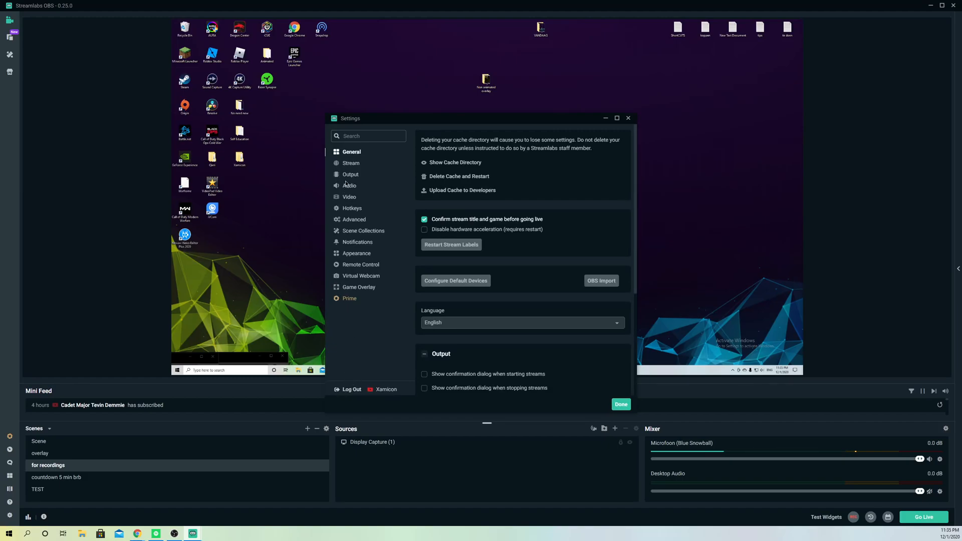
{"action": "left_click", "coordinate": [351, 162]}
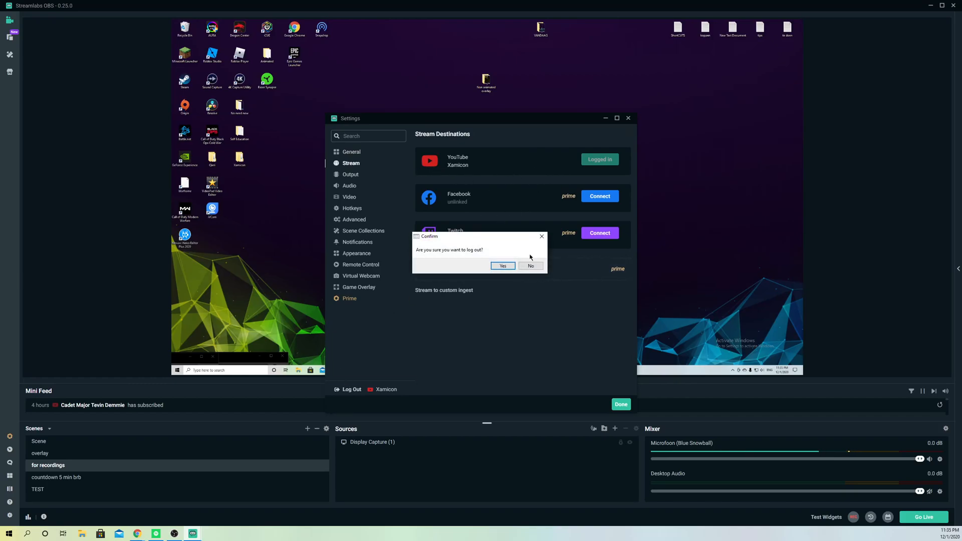
{"action": "left_click", "coordinate": [502, 266]}
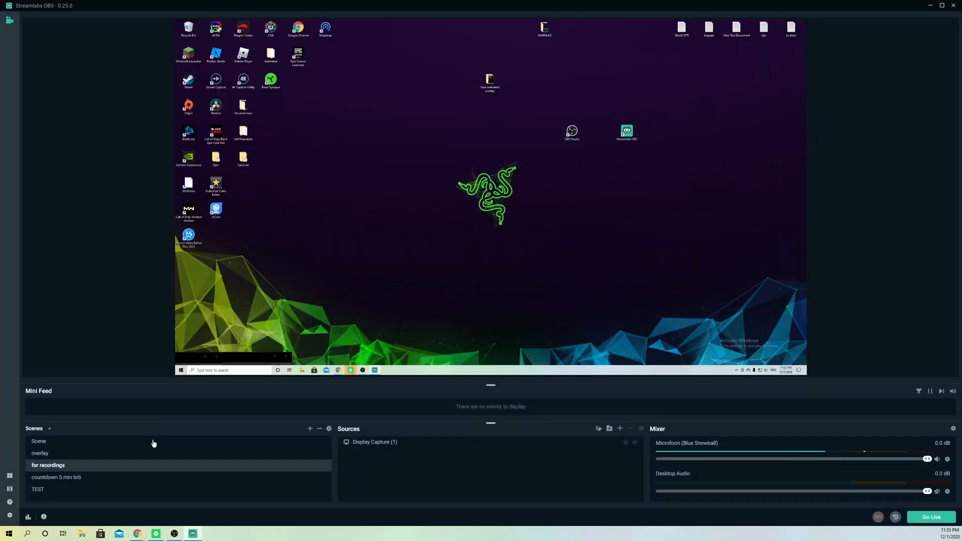
{"action": "mouse_move", "coordinate": [595, 288]}
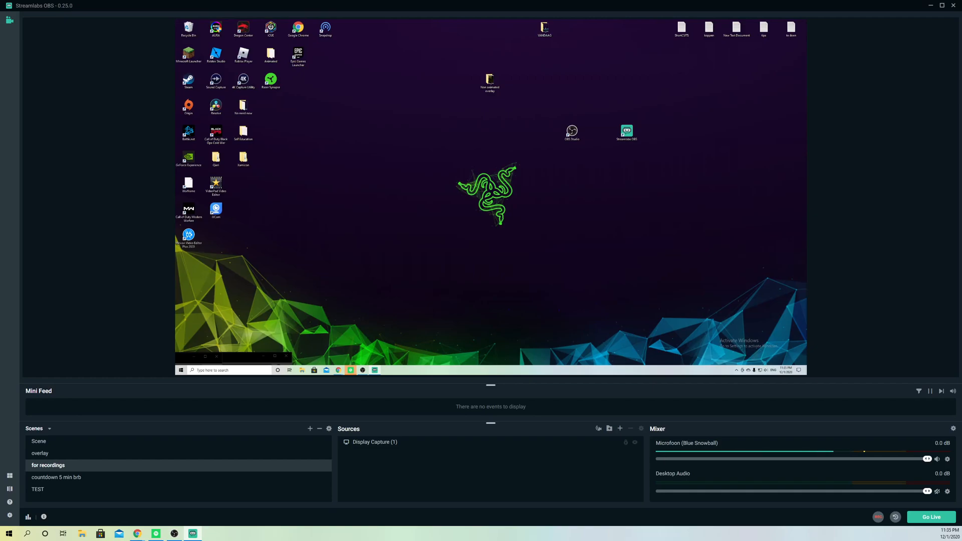
Open streamlabs.com in Chrome and go to the Streamlabs Dashboard.
{"action": "left_click", "coordinate": [138, 532]}
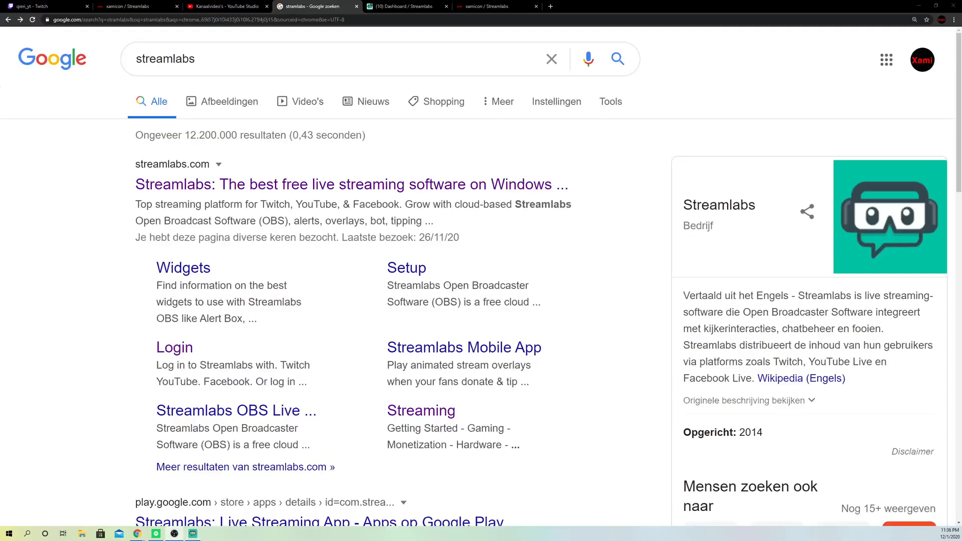
{"action": "mouse_move", "coordinate": [569, 331]}
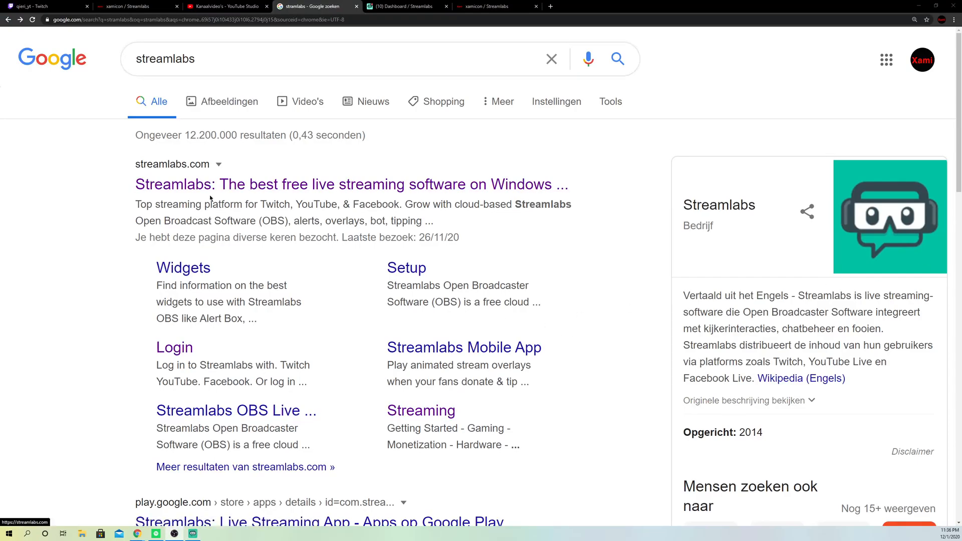
{"action": "left_click", "coordinate": [350, 184]}
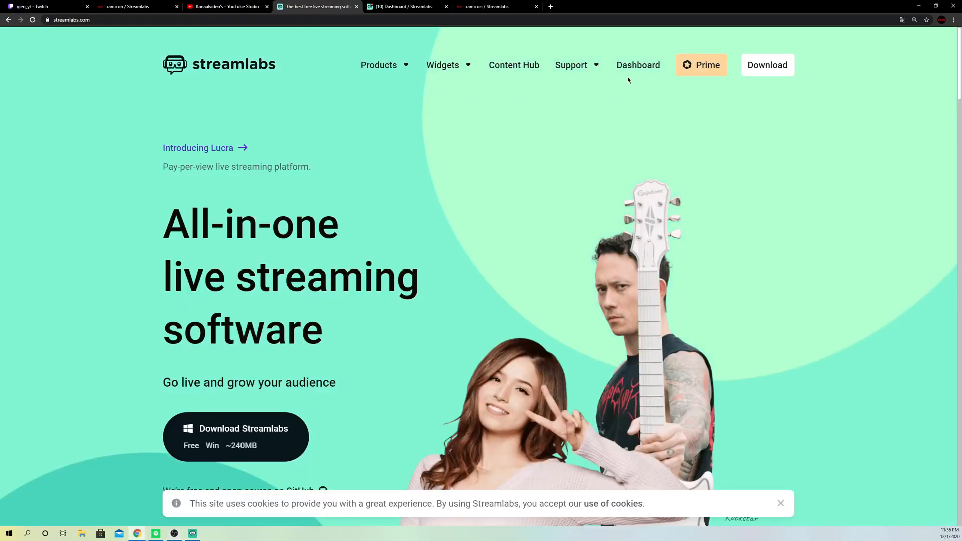
{"action": "left_click", "coordinate": [638, 65]}
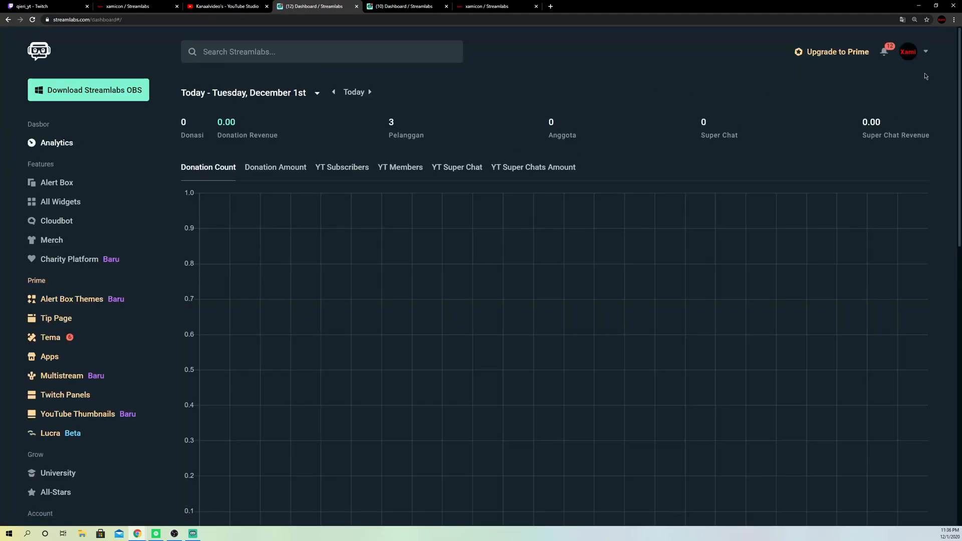
{"action": "left_click", "coordinate": [911, 51]}
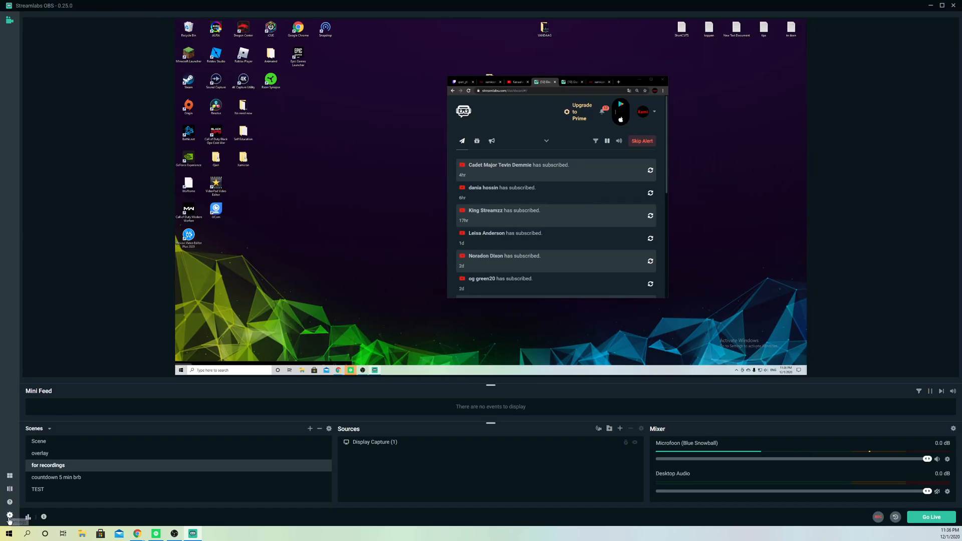
From Settings > Stream, start Log In to reach the Streamlabs OBS Connect screen.
{"action": "left_click", "coordinate": [9, 514]}
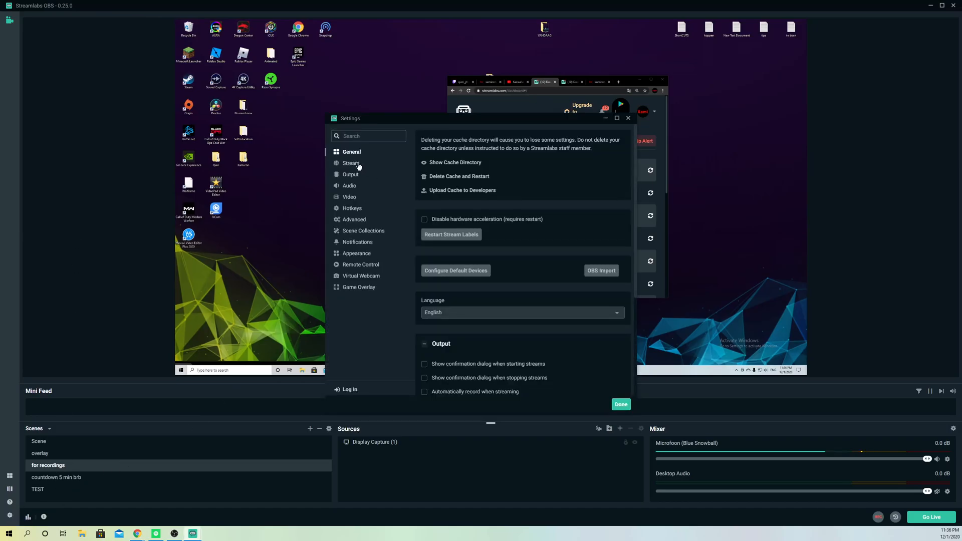
{"action": "left_click", "coordinate": [350, 164]}
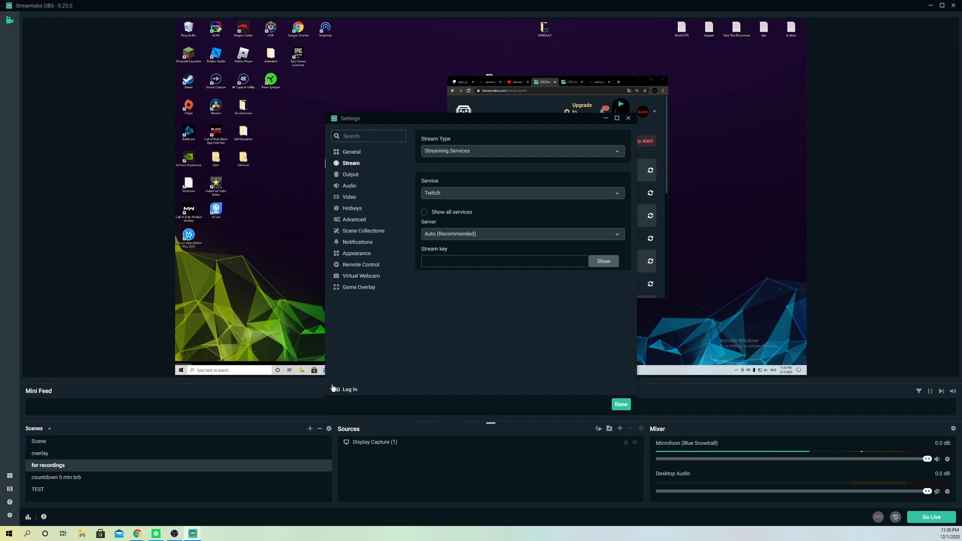
{"action": "left_click", "coordinate": [349, 388]}
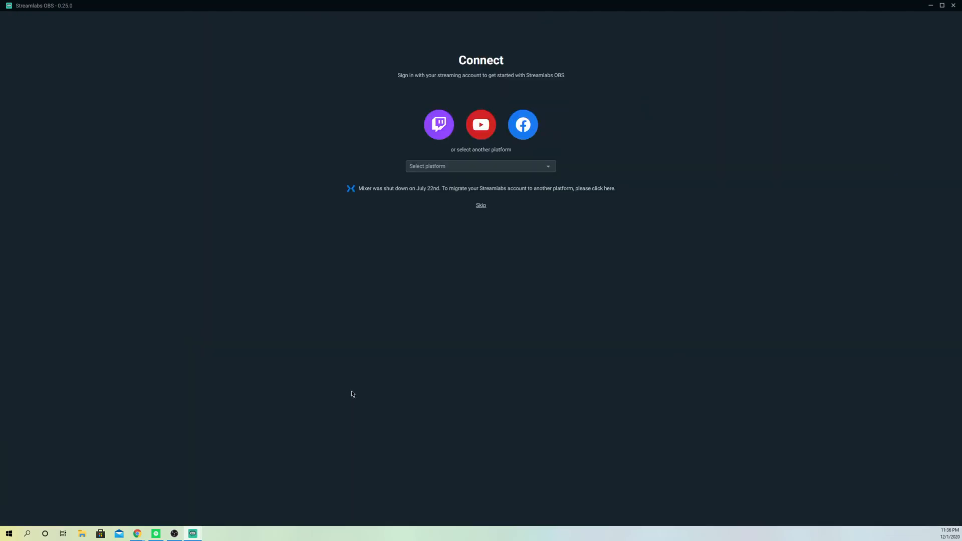
{"action": "mouse_move", "coordinate": [503, 124]}
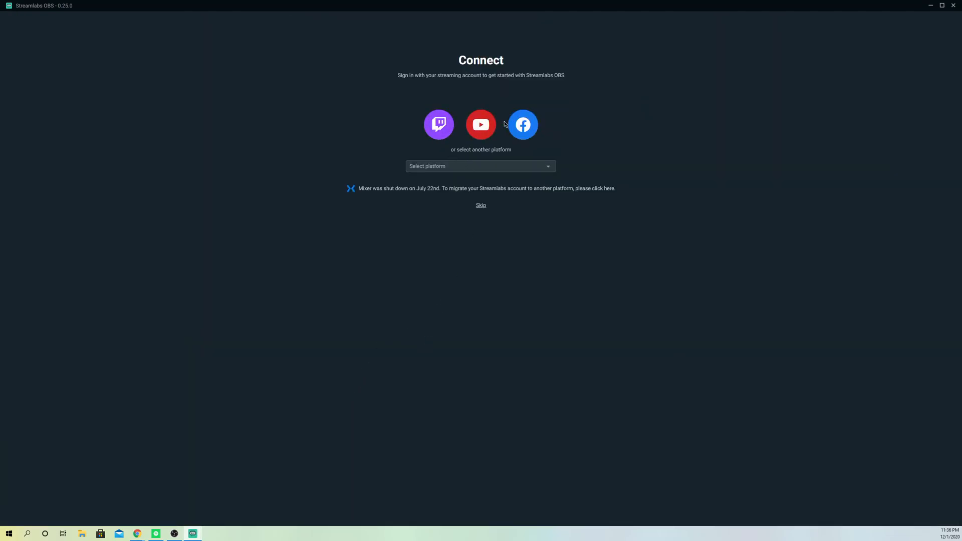
Expand the Select platform list showing DLive and NimoTV, then collapse it without choosing.
{"action": "left_click", "coordinate": [480, 165]}
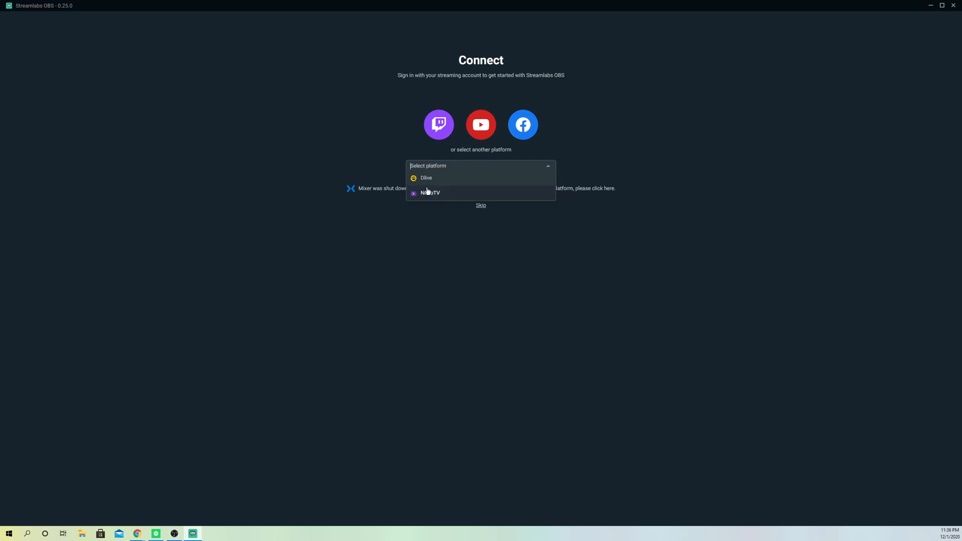
{"action": "mouse_move", "coordinate": [434, 200]}
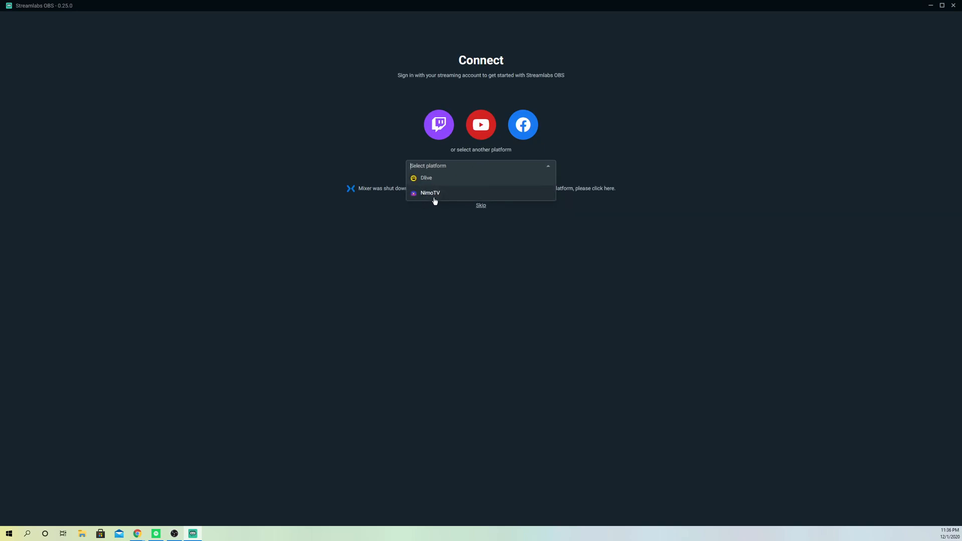
{"action": "left_click", "coordinate": [480, 165]}
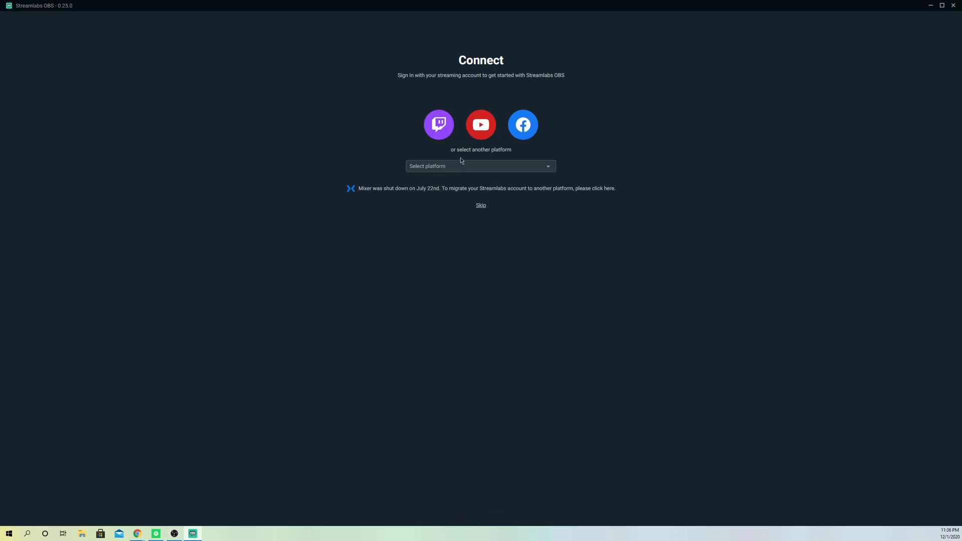
{"action": "mouse_move", "coordinate": [480, 129]}
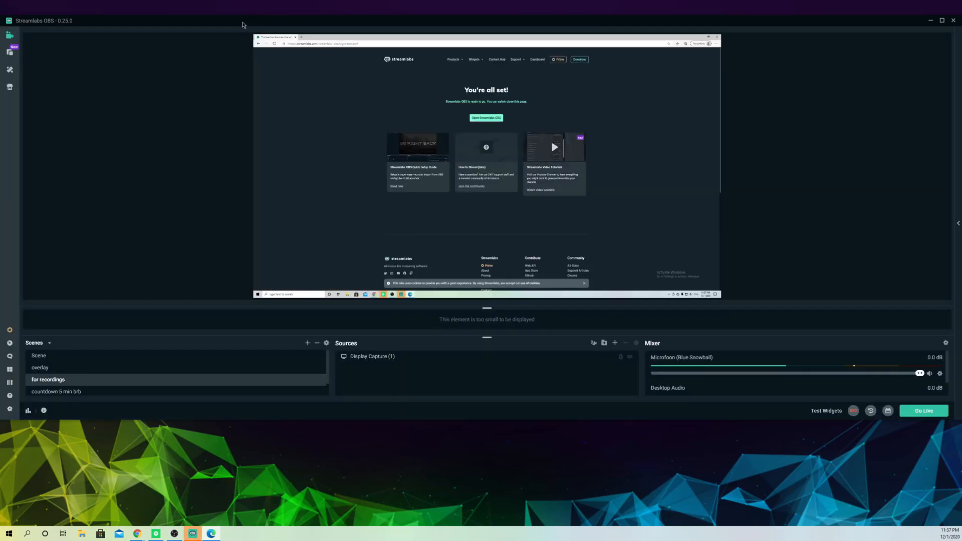
View Settings > Stream to see the YouTube account linked next to Log Out.
{"action": "left_click", "coordinate": [9, 517]}
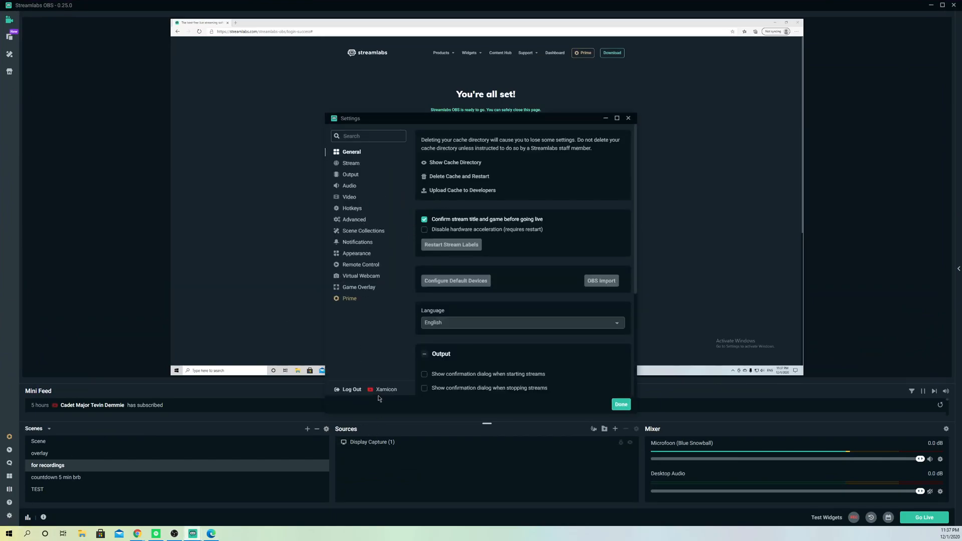
{"action": "mouse_move", "coordinate": [463, 339]}
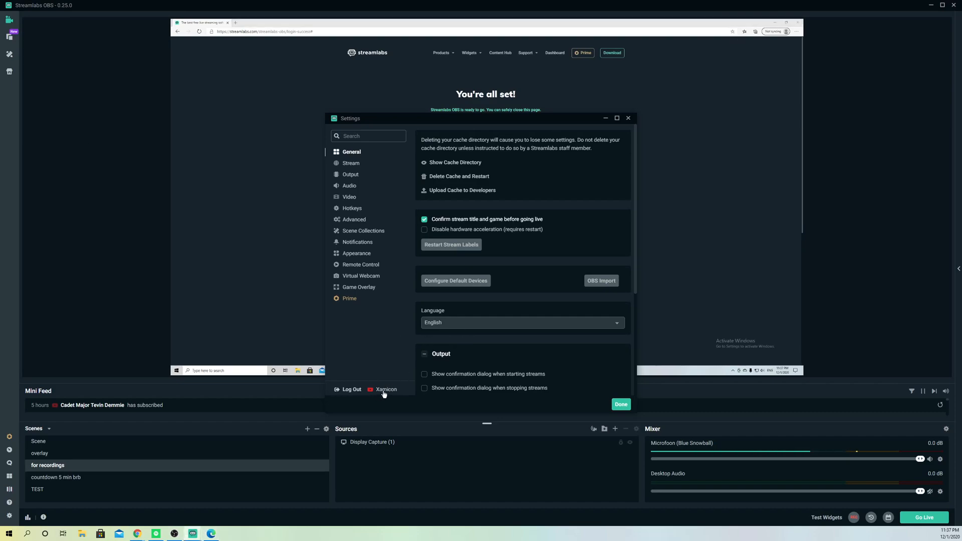
{"action": "mouse_move", "coordinate": [327, 195]}
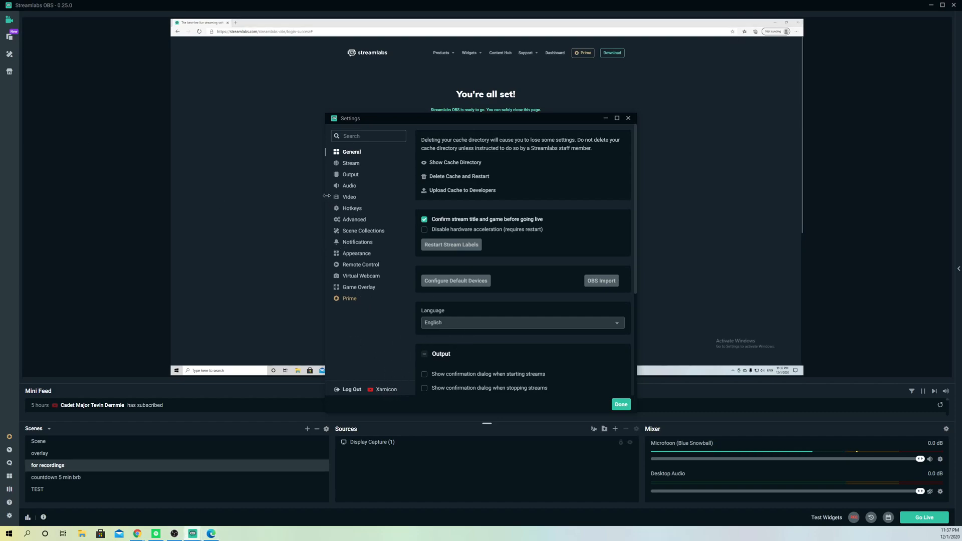
{"action": "left_click", "coordinate": [351, 163]}
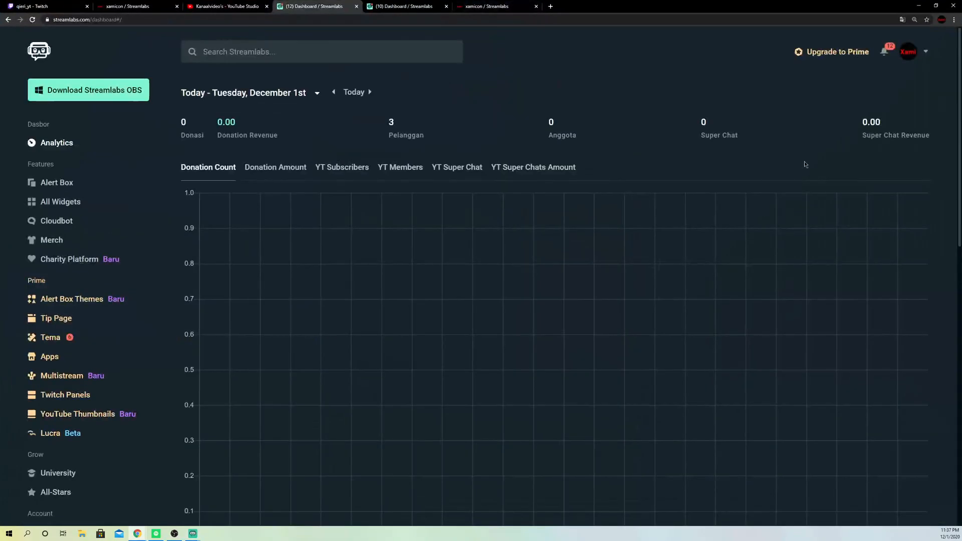
Switch to the Streamlabs dashboard Analytics page in Chrome.
{"action": "left_click", "coordinate": [909, 51]}
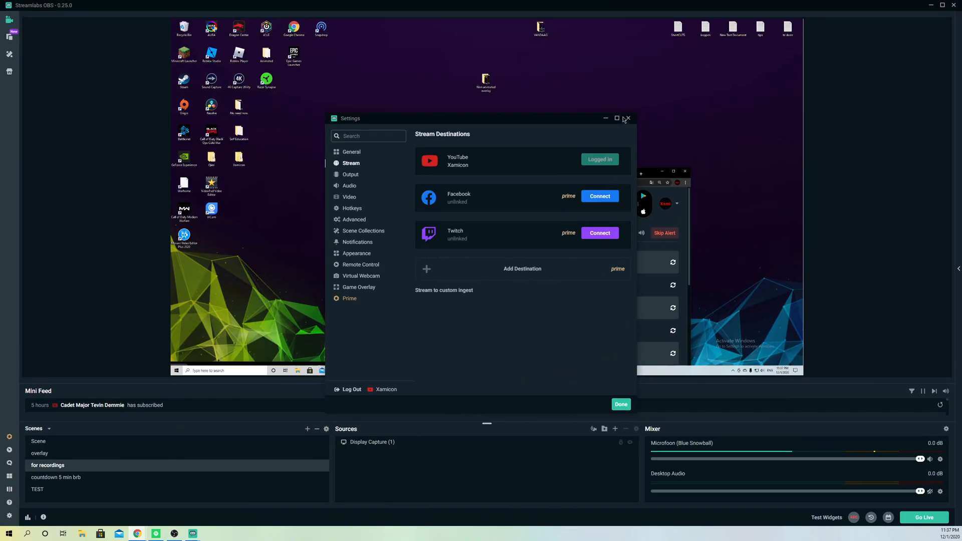
Close Settings after confirming YouTube shows Logged In among destinations.
{"action": "left_click", "coordinate": [627, 119]}
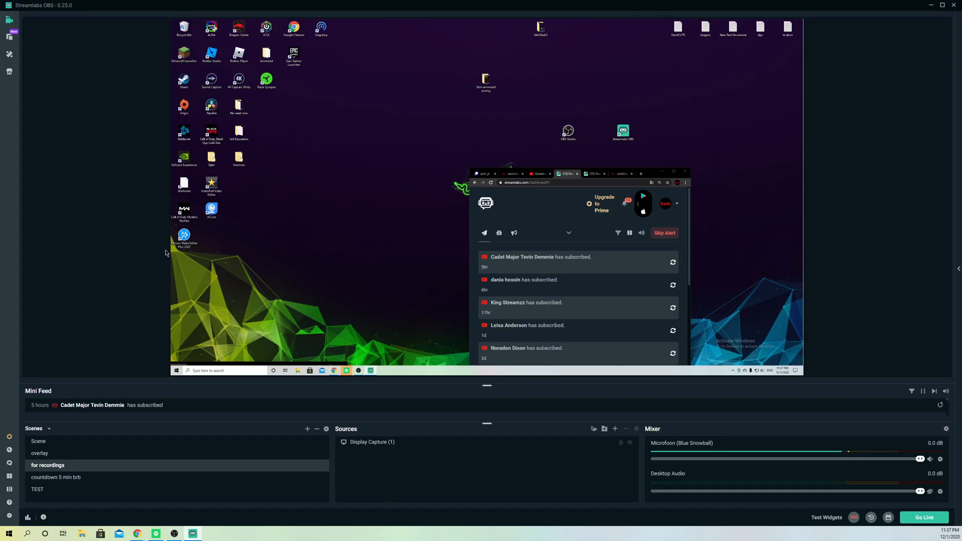
{"action": "mouse_move", "coordinate": [213, 263]}
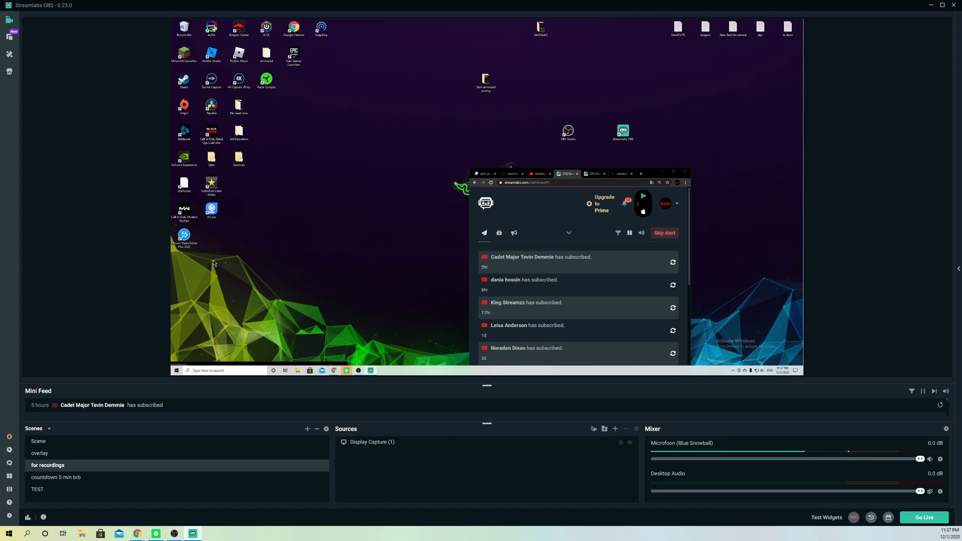
{"action": "mouse_move", "coordinate": [944, 325]}
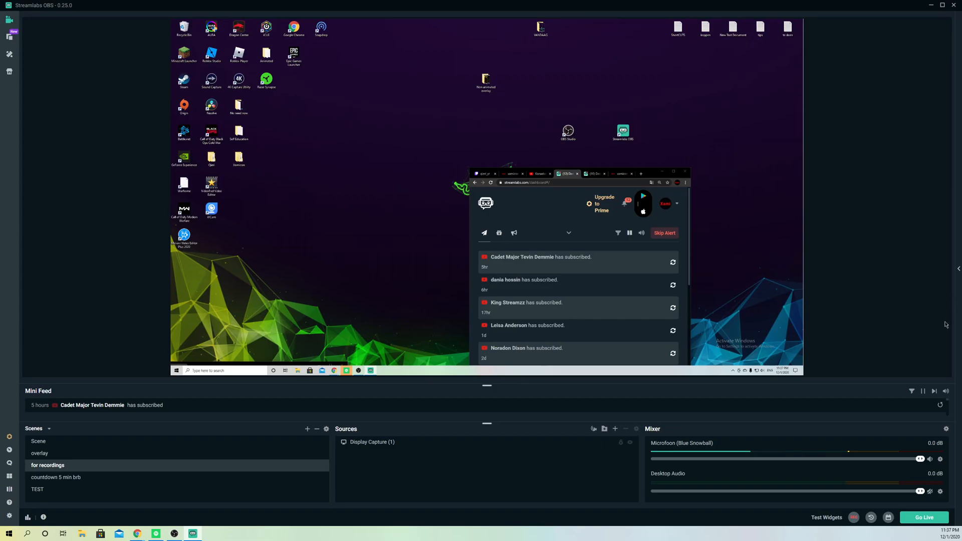